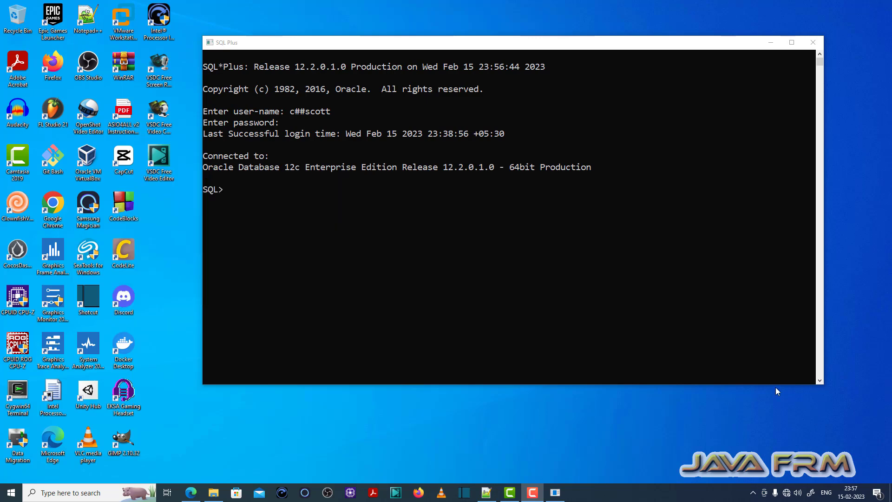
mouse_move(311, 224)
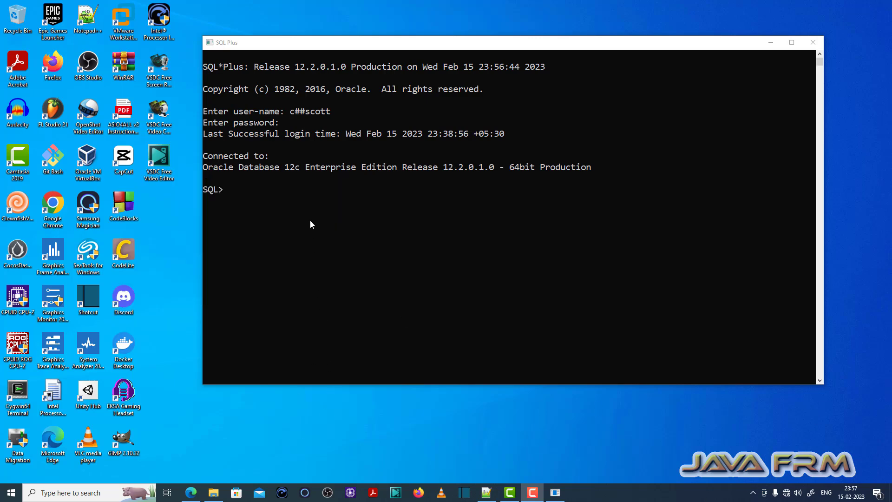
mouse_move(327, 202)
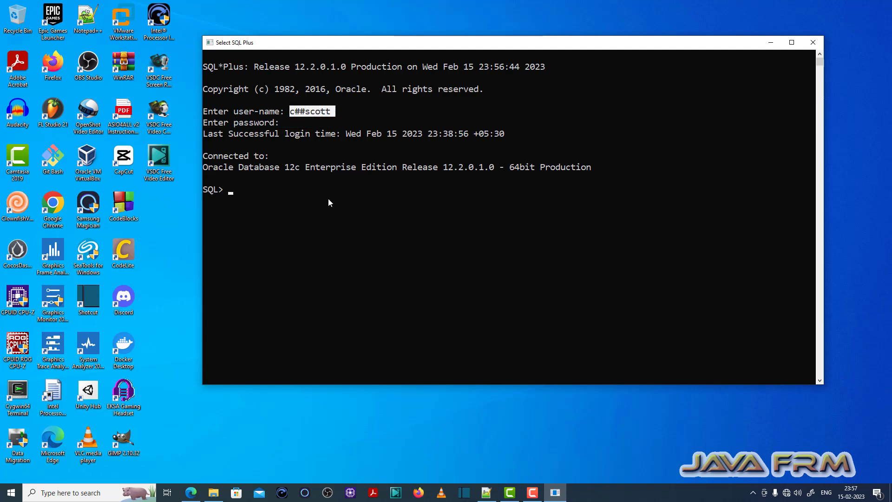
mouse_move(381, 234)
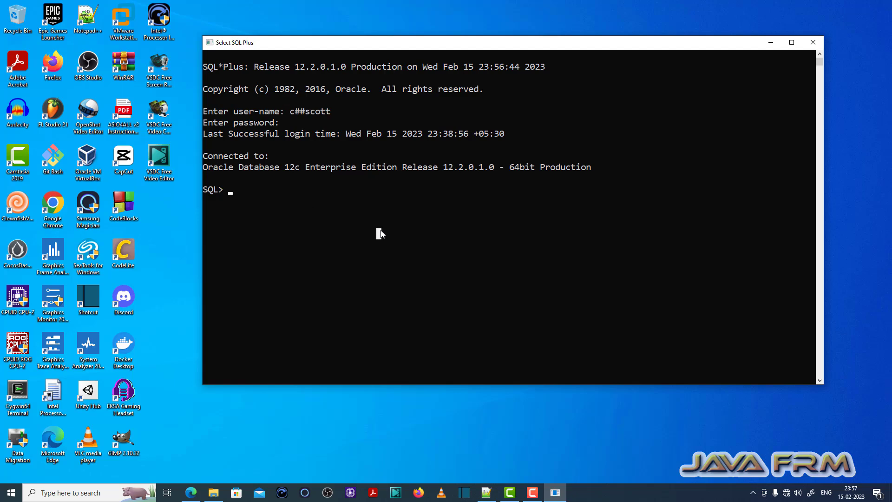
Query all rows of person and person2, then highlight the javafrm2, 21 row in person2's results.
text(select * from person;)
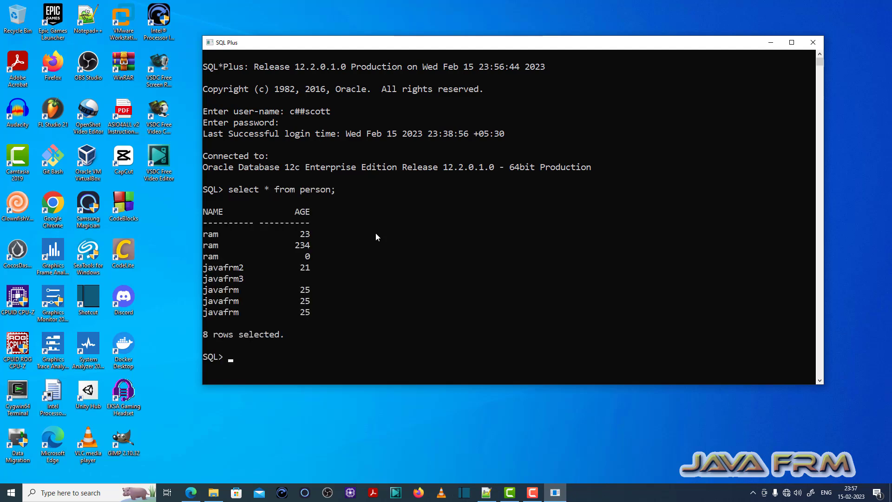
text(select * from p)
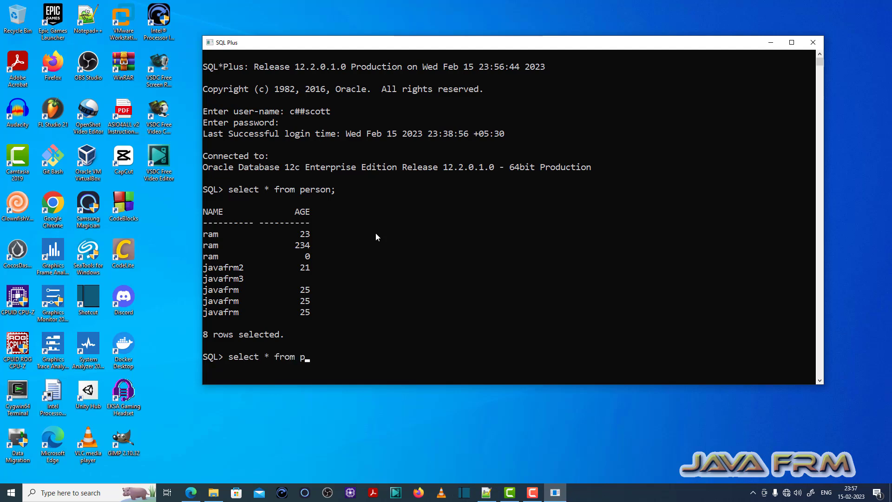
text(erson2;)
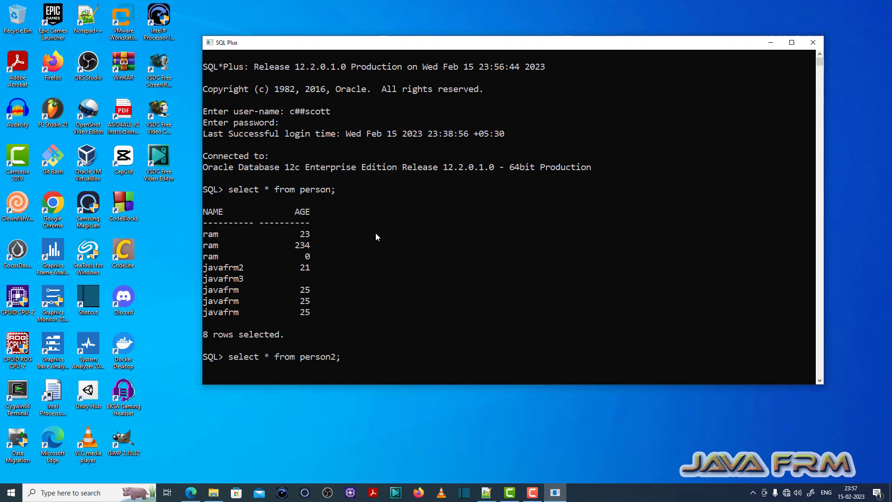
key(Return)
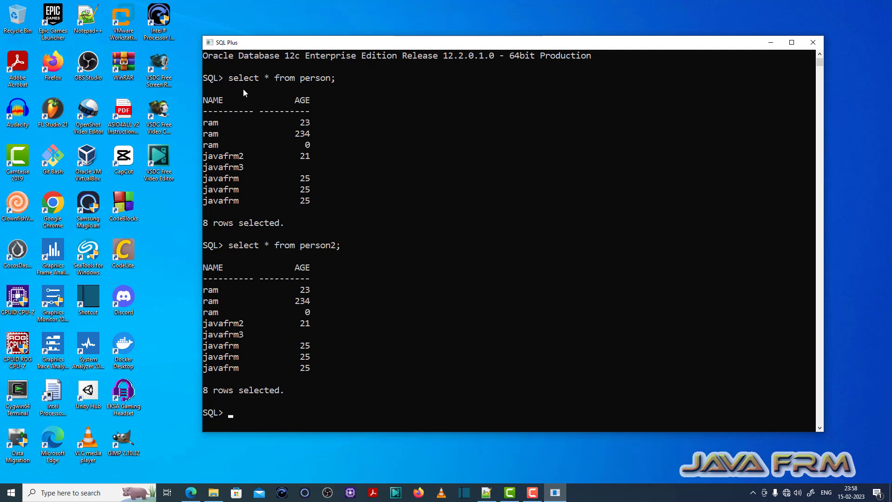
mouse_move(211, 108)
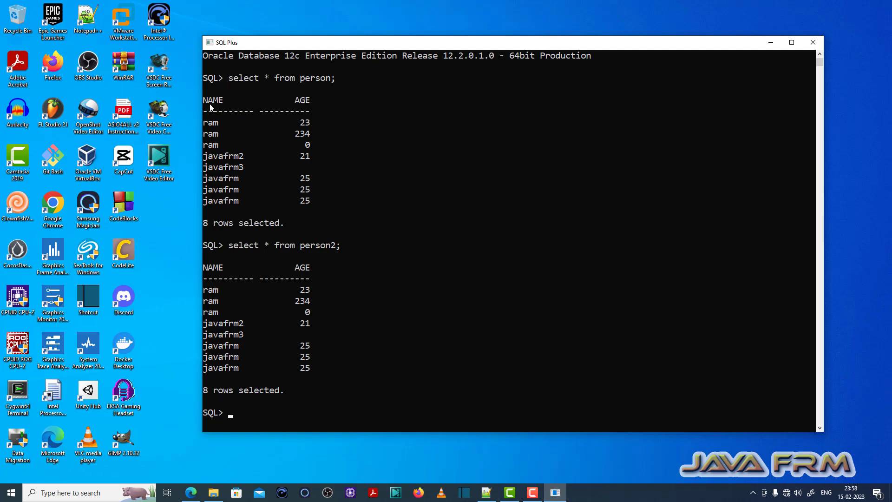
drag(203, 268, 338, 267)
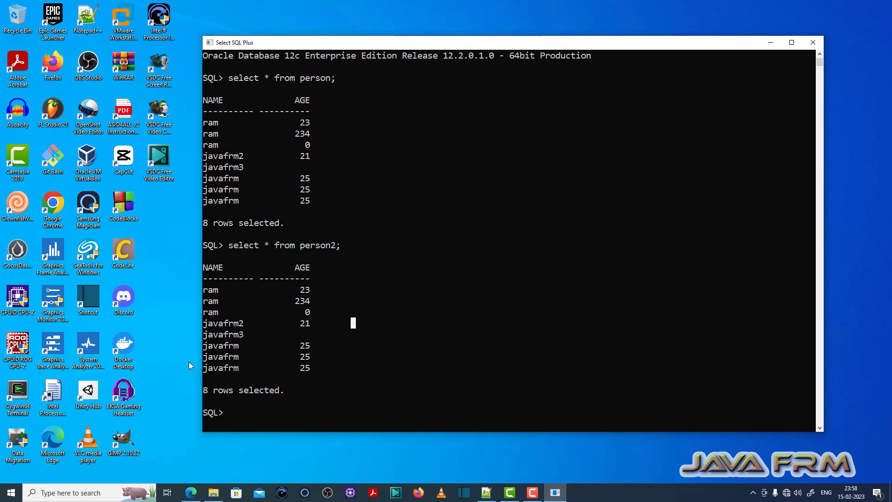
mouse_move(221, 174)
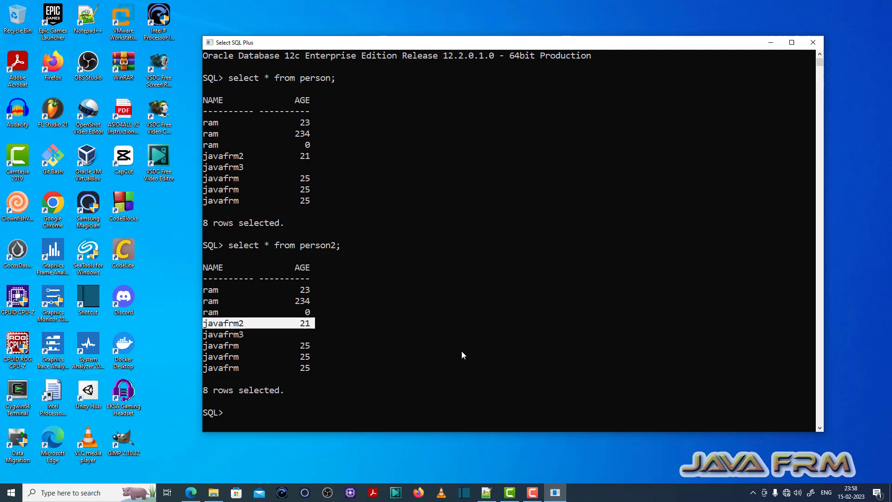
Enter select name from person, person2 where person.age=21 and person2.age=21; with name left unqualified.
scroll(down, 3)
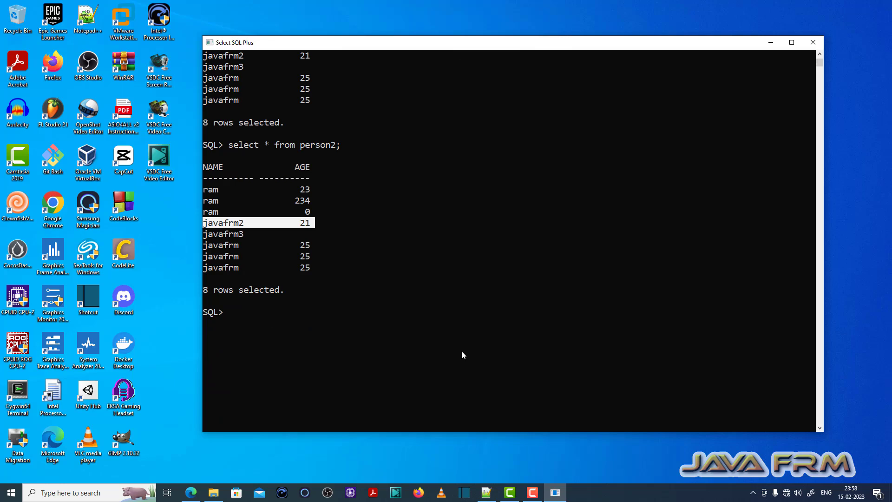
text(select name)
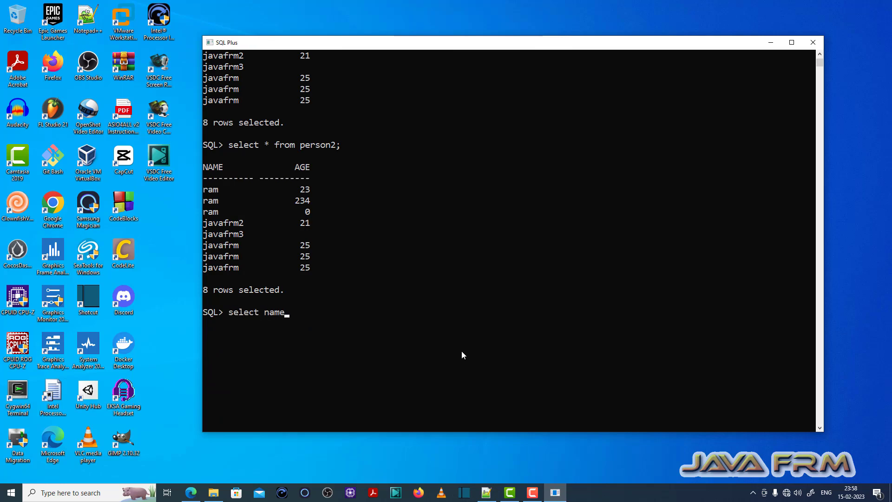
text(f)
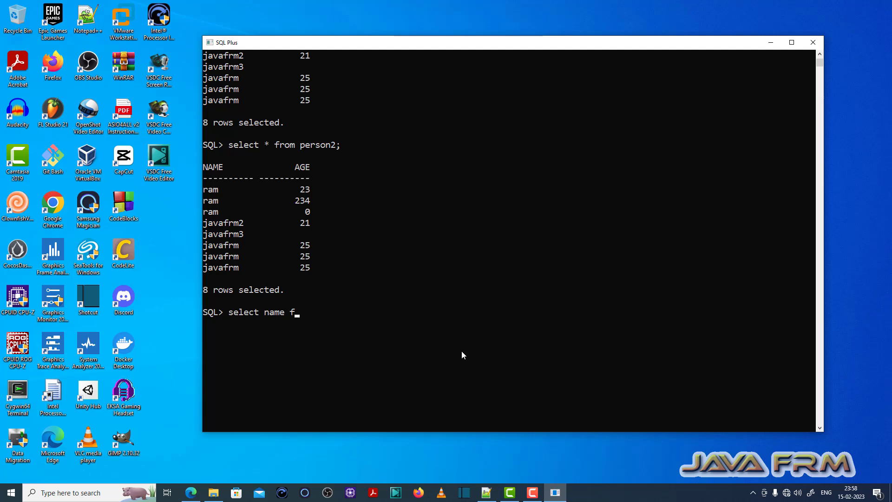
text(rom pers)
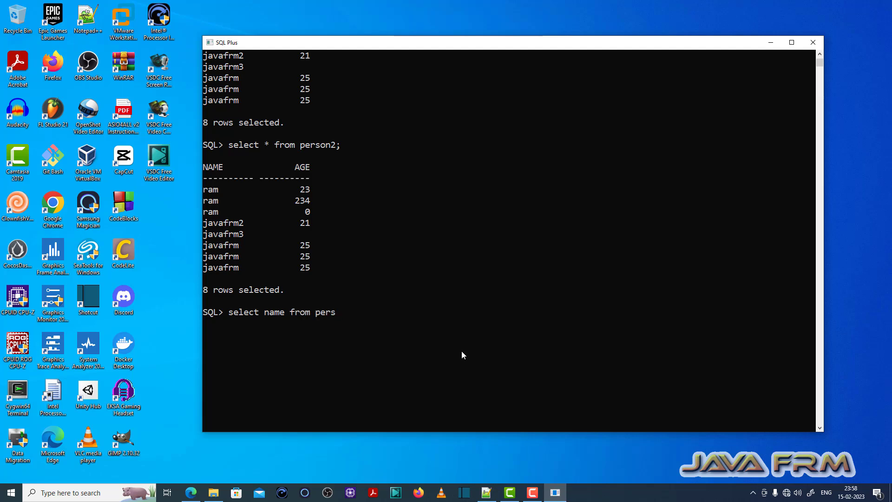
text(on)
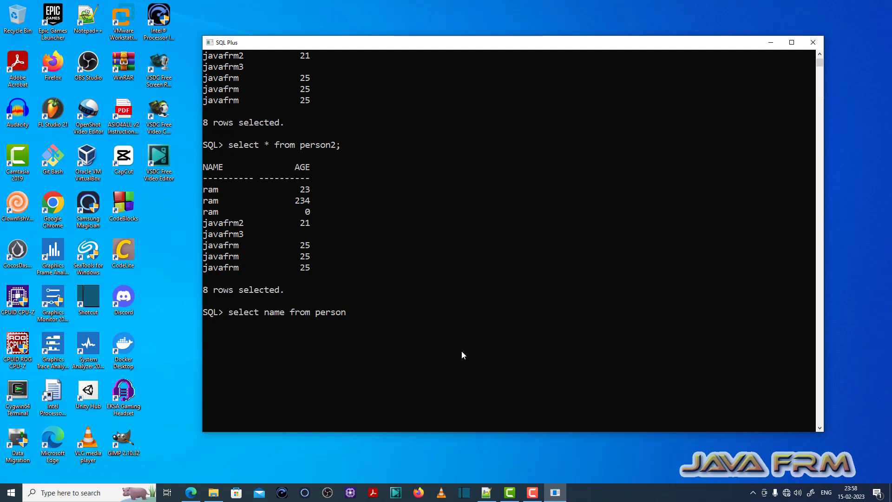
text(, person2)
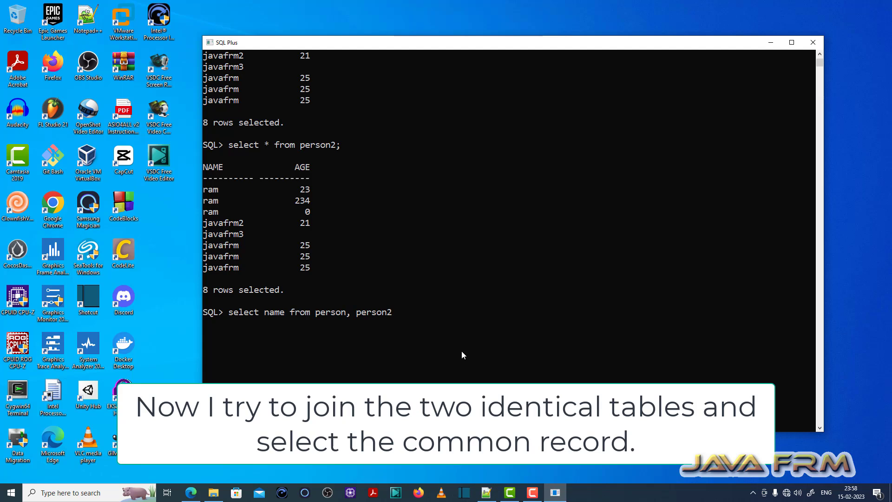
text(wer)
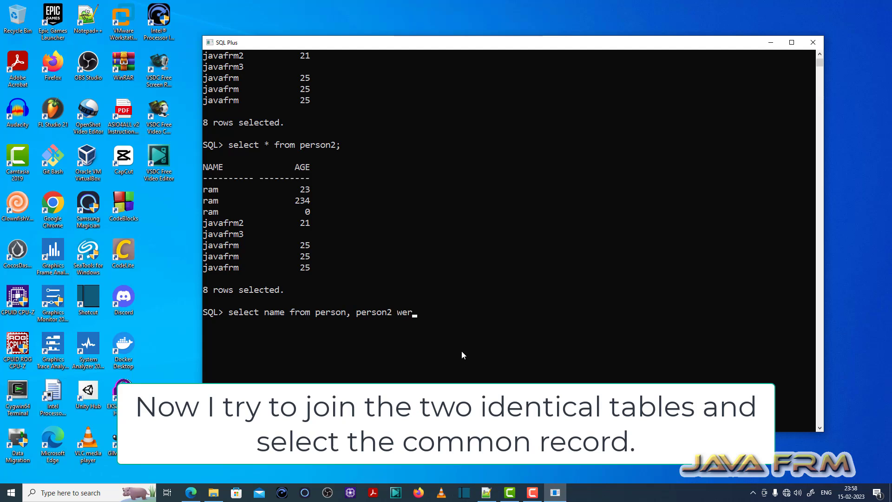
text(here)
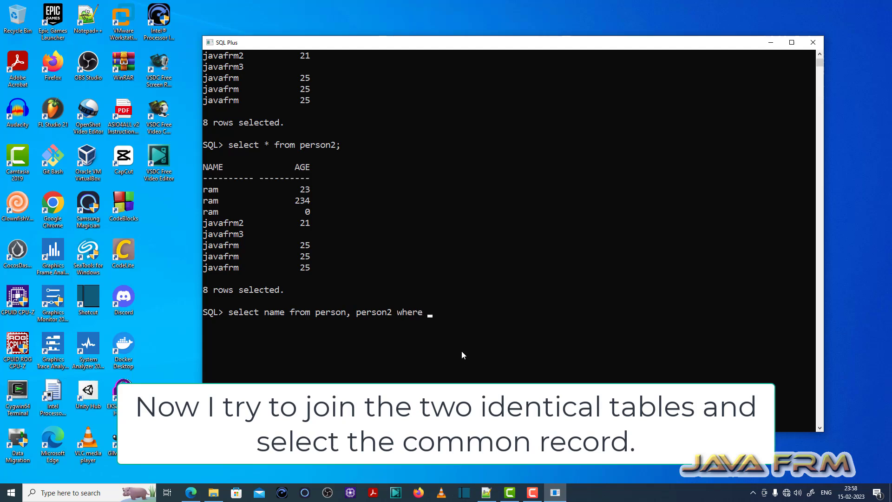
text(person.age=)
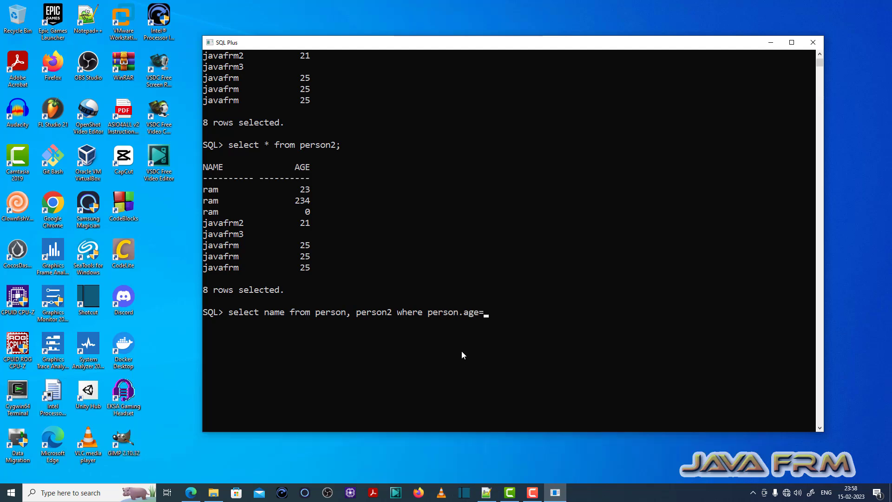
text(21)
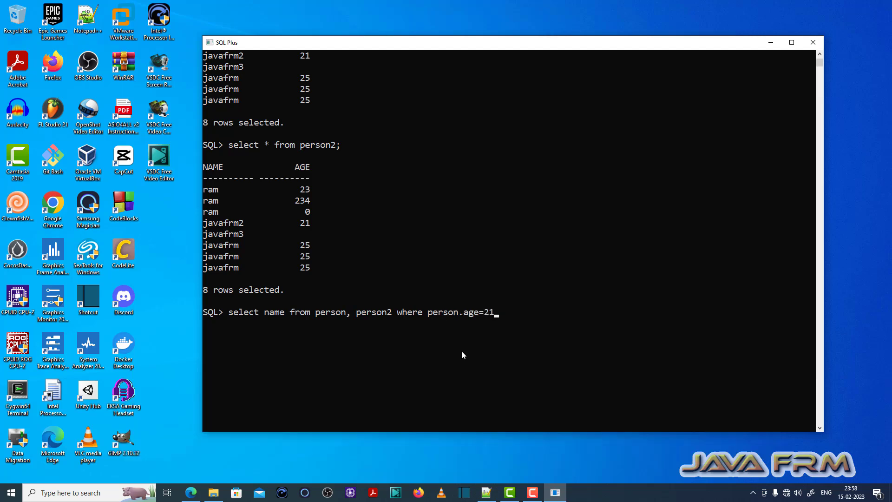
text(and person)
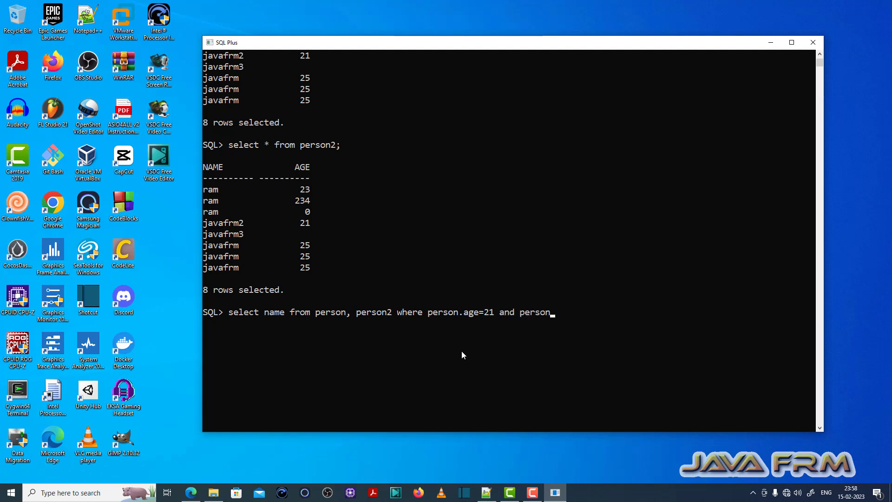
text(.age)
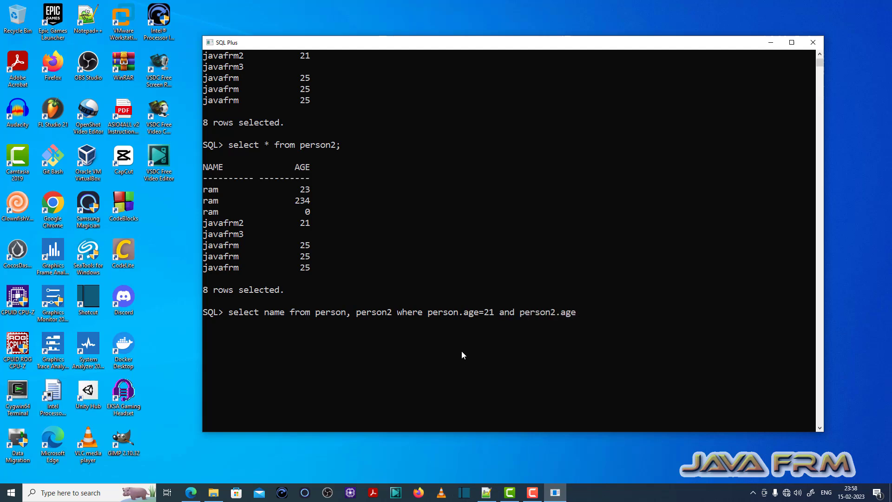
text(=)
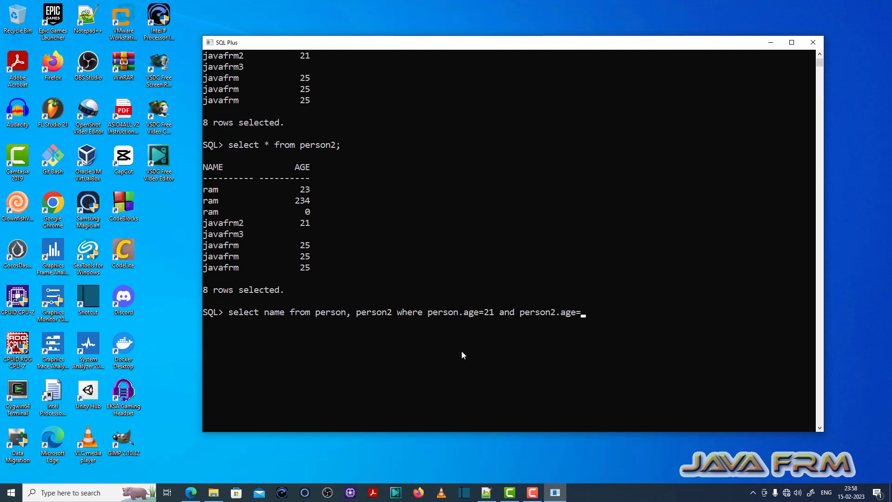
text(21;)
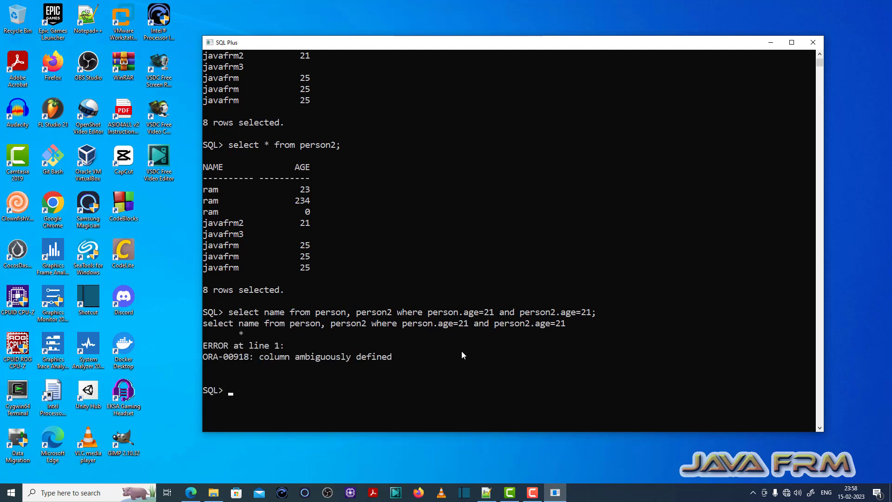
mouse_move(340, 404)
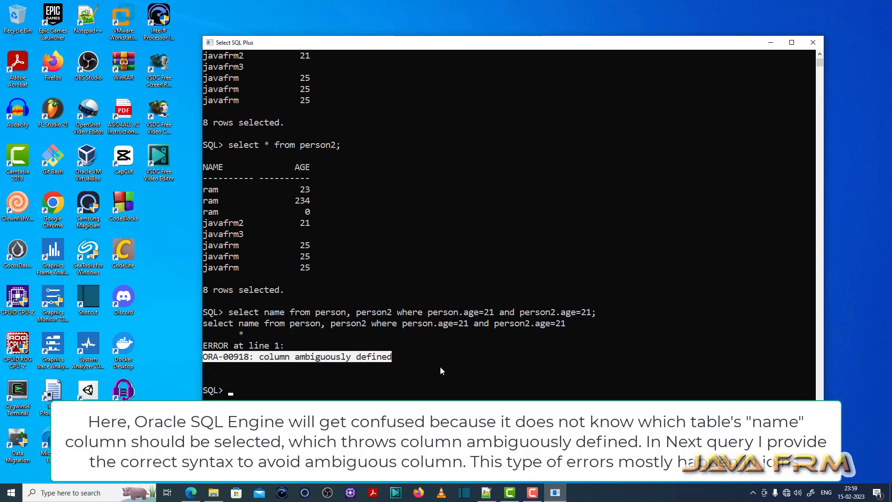
mouse_move(239, 336)
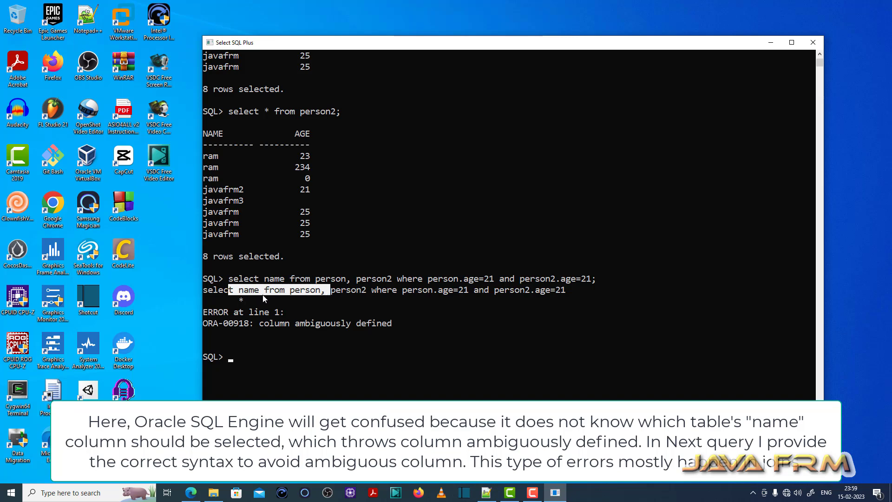
mouse_move(399, 360)
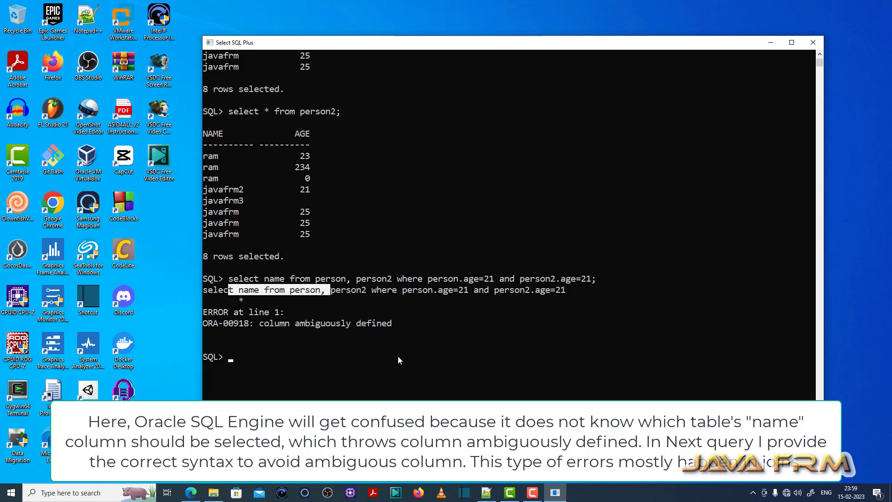
mouse_move(411, 350)
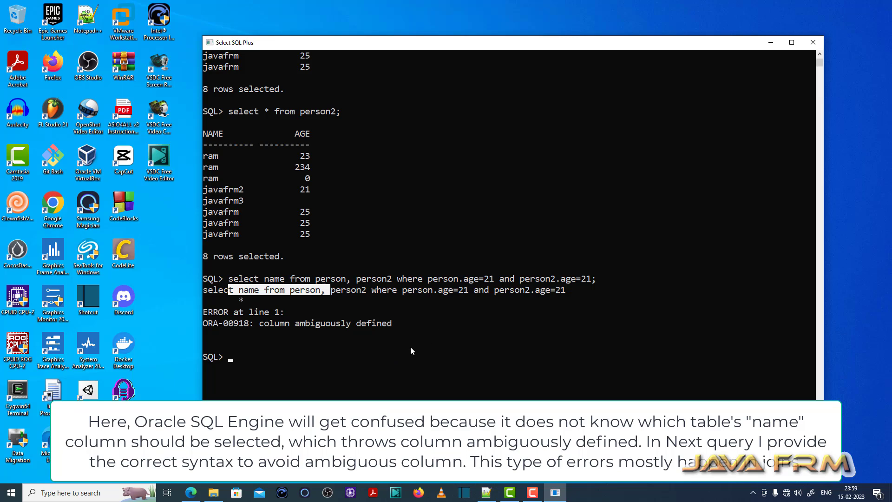
text(select name from person, person2 where person.age=21 and person2.age=21;)
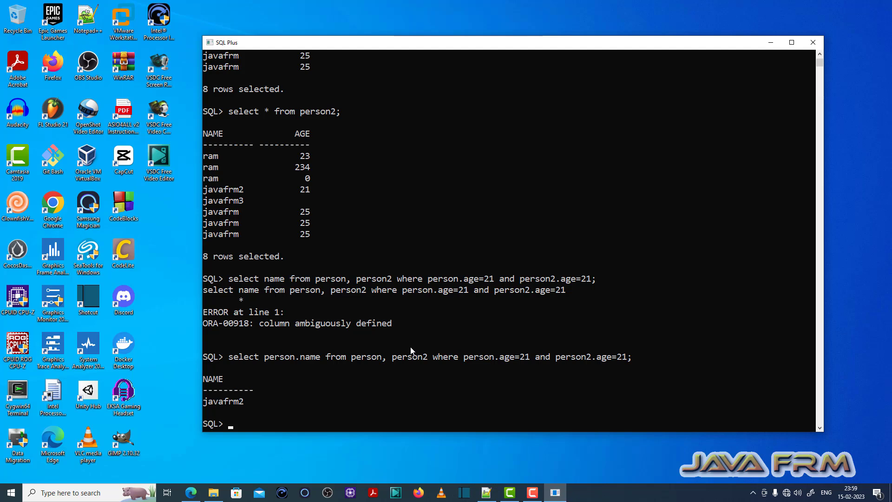
Retype the join with person.name selected, filtering person.age=21 and person2.age=21.
text(select person.name from person, person2 where person.age=21 and person2.age=21;)
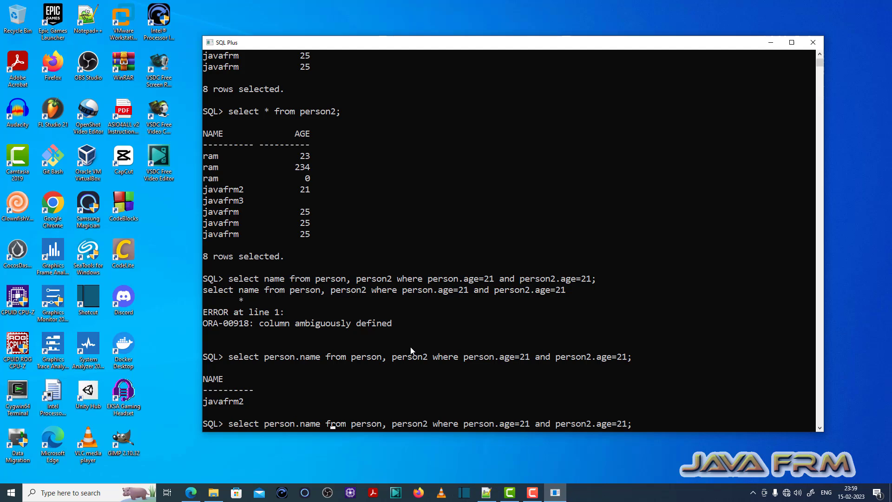
Extend the select list to person.name,person2.name and run it, returning javafrm2 in both NAME columns.
text(,p)
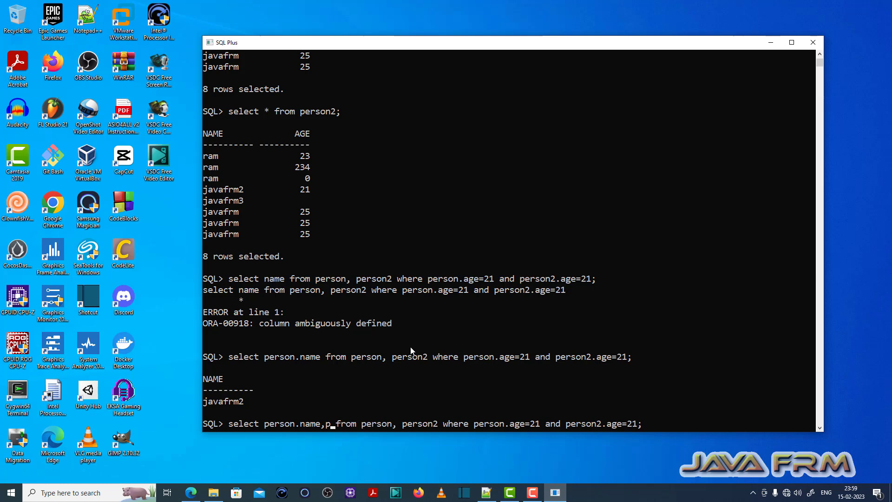
text(erson2.n)
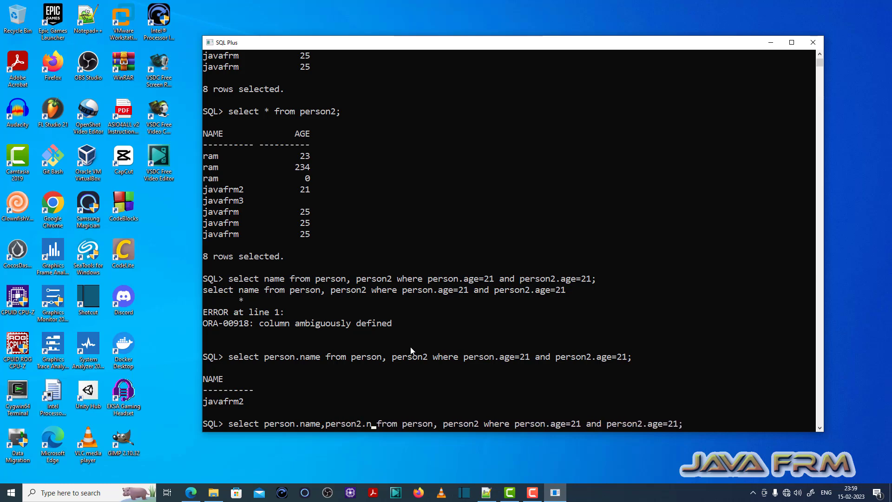
text(ame)
key(enter)
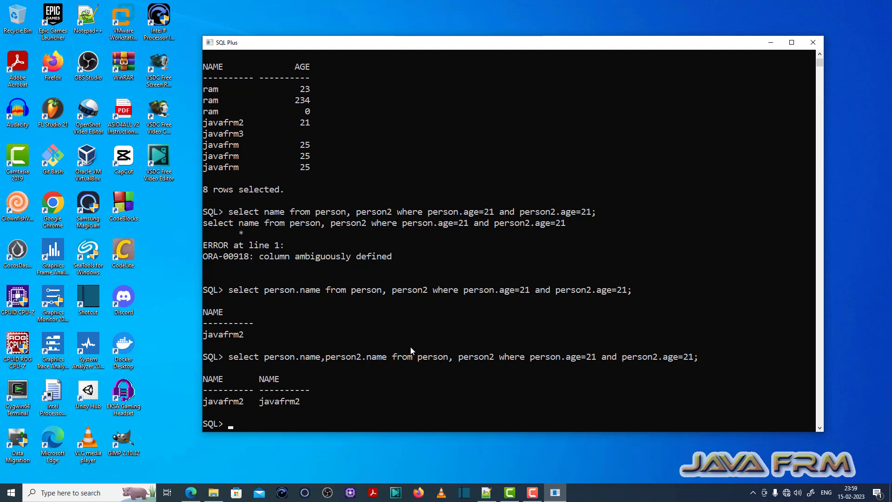
mouse_move(246, 367)
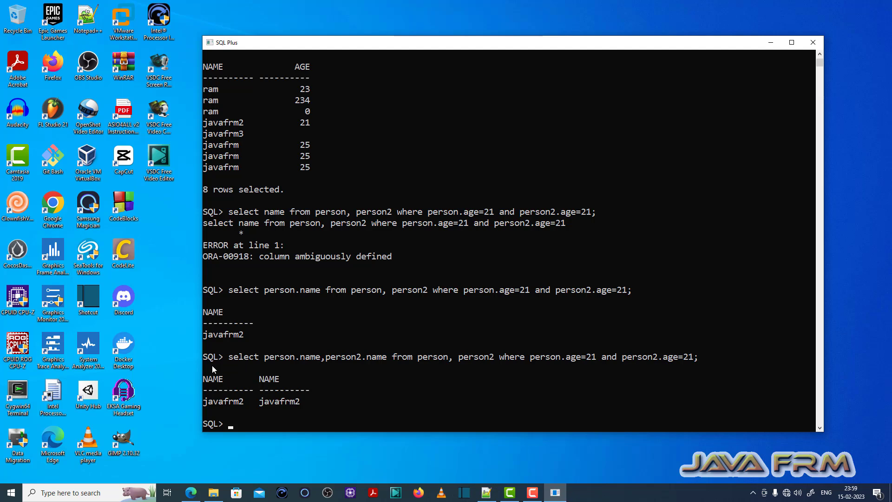
mouse_move(224, 218)
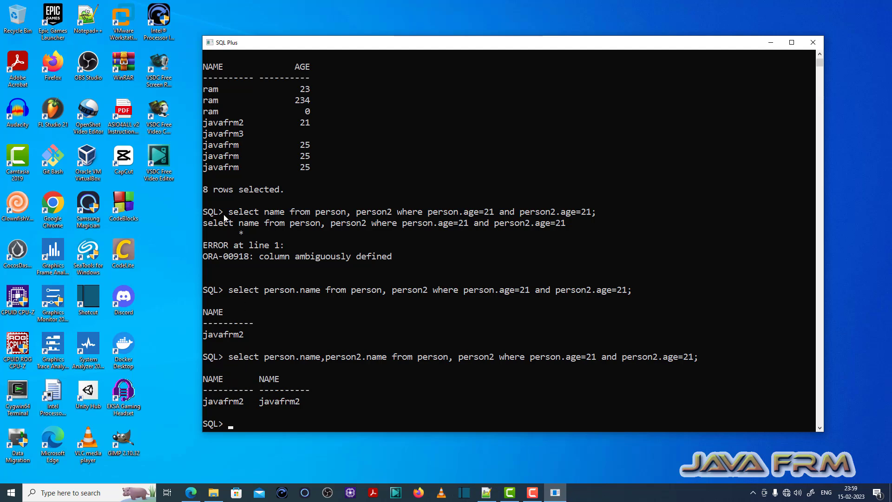